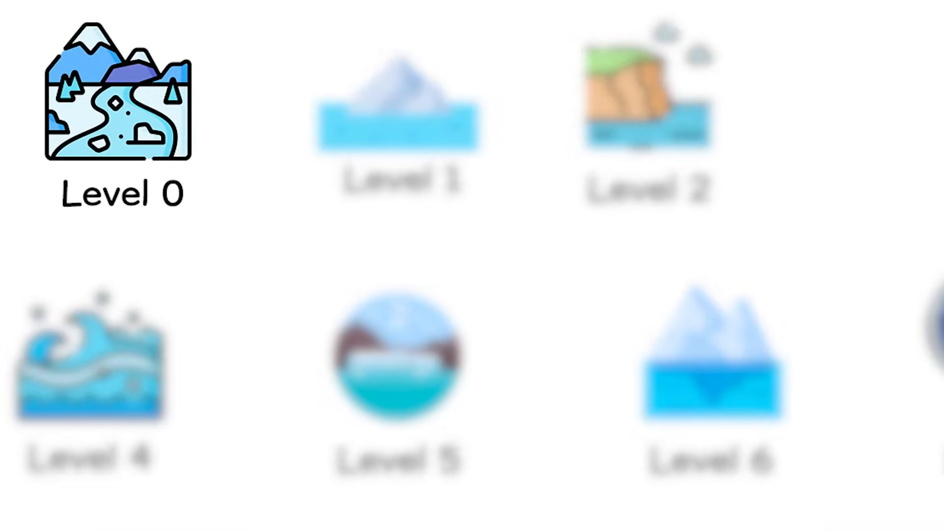
{"action": "left_click", "coordinate": [399, 113]}
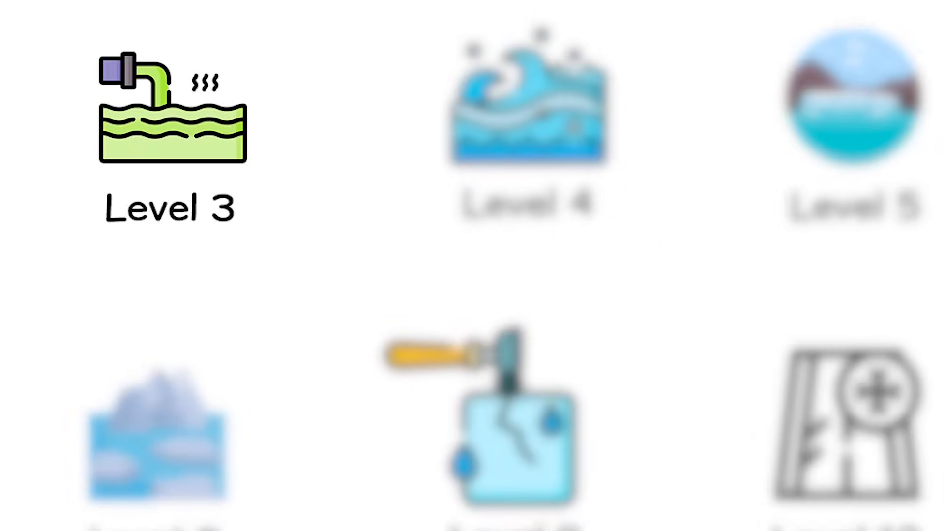
{"action": "left_click", "coordinate": [172, 123]}
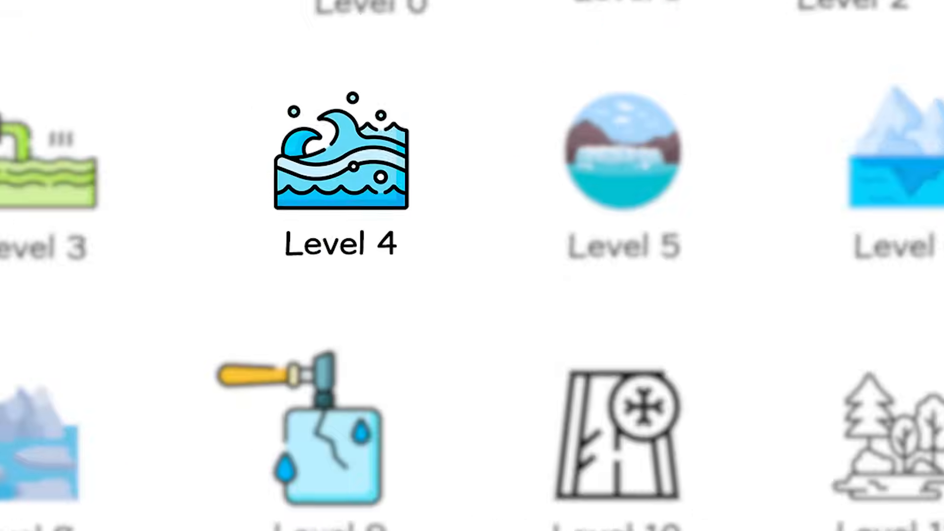
{"action": "left_click", "coordinate": [341, 148]}
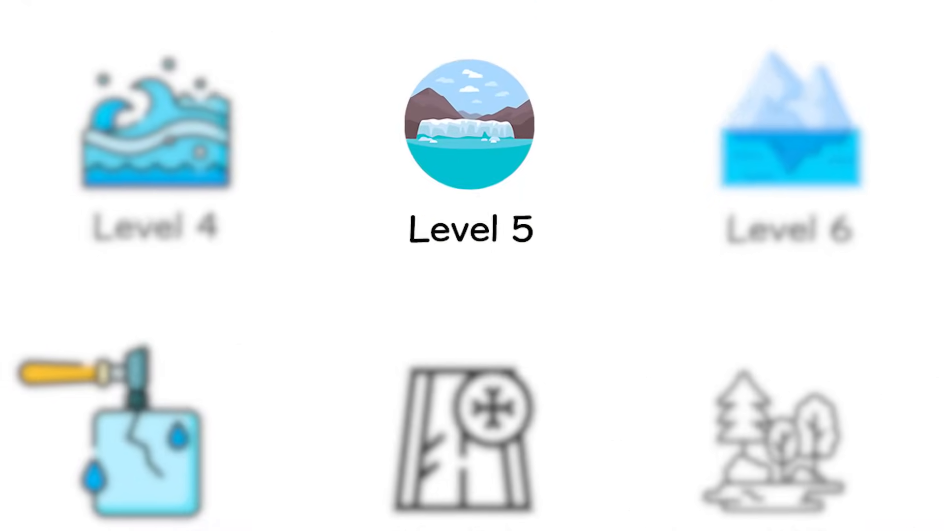
{"action": "left_click", "coordinate": [471, 121]}
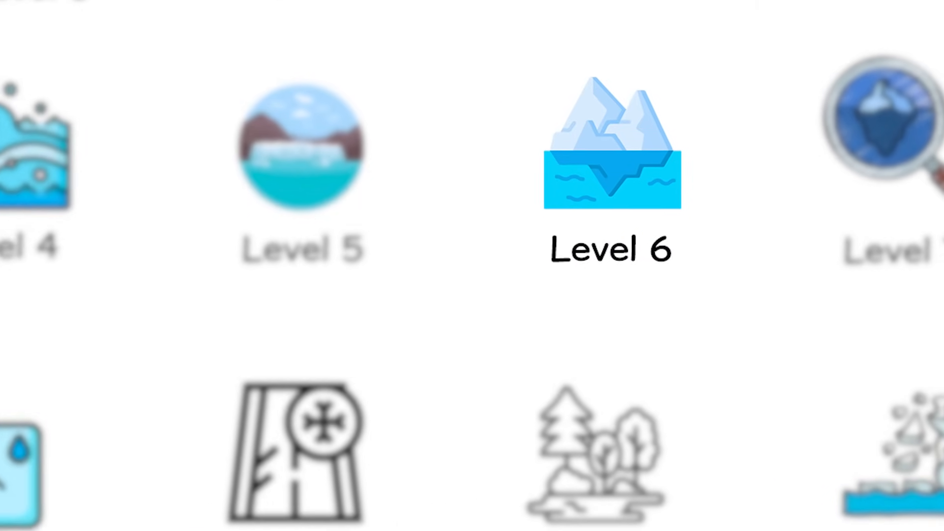
{"action": "left_click", "coordinate": [609, 148]}
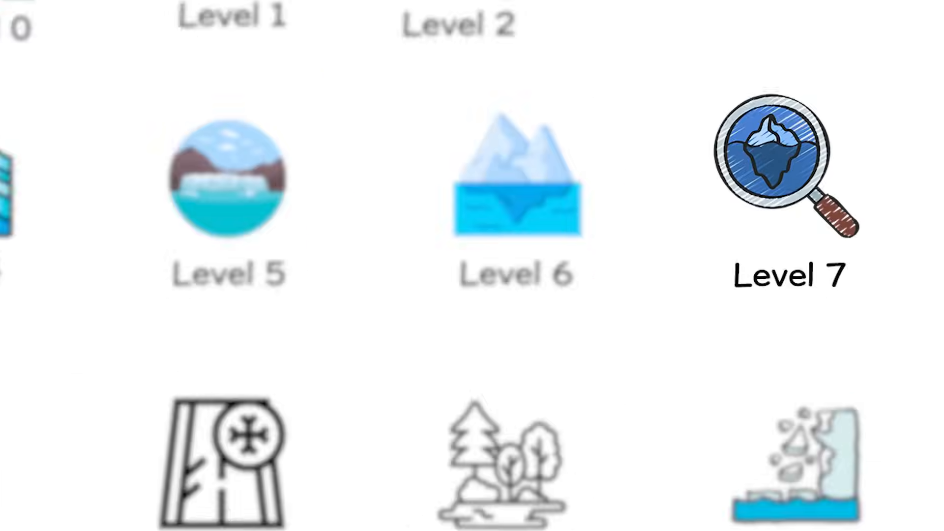
{"action": "left_click", "coordinate": [769, 152]}
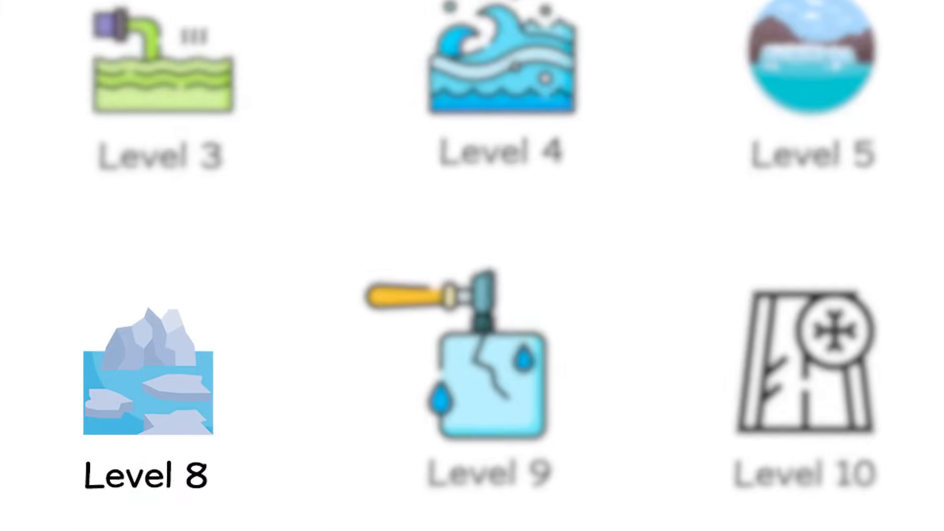
{"action": "left_click", "coordinate": [147, 395]}
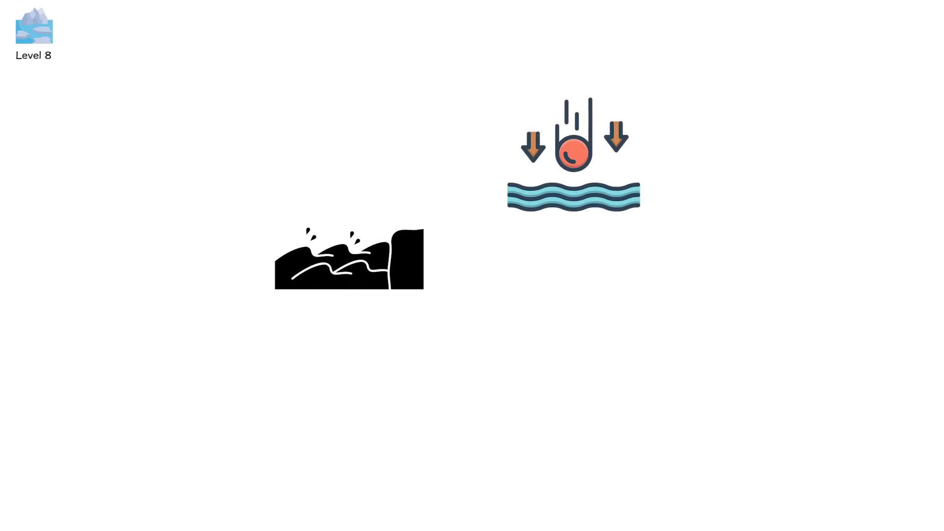